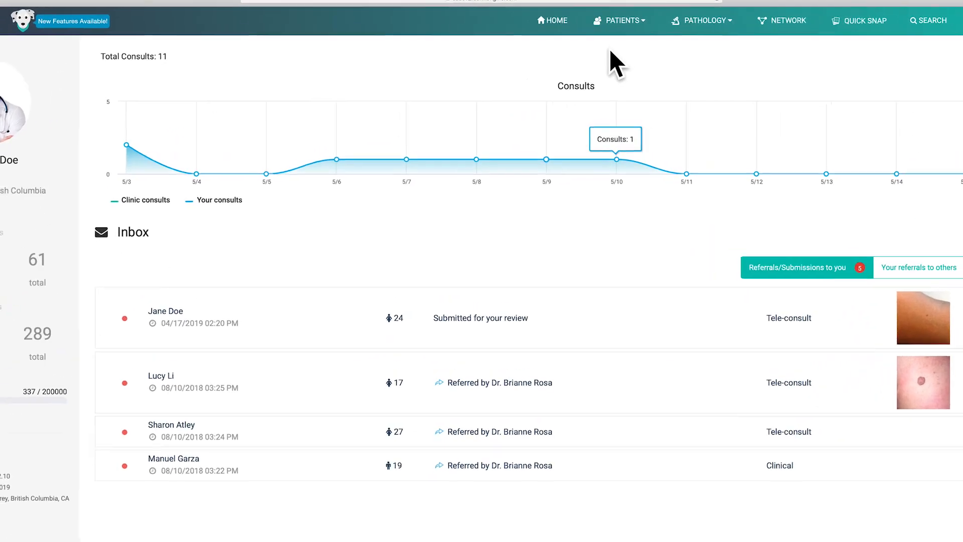
Show the patient list and filter it by the first name 'mily' to one record
click(624, 20)
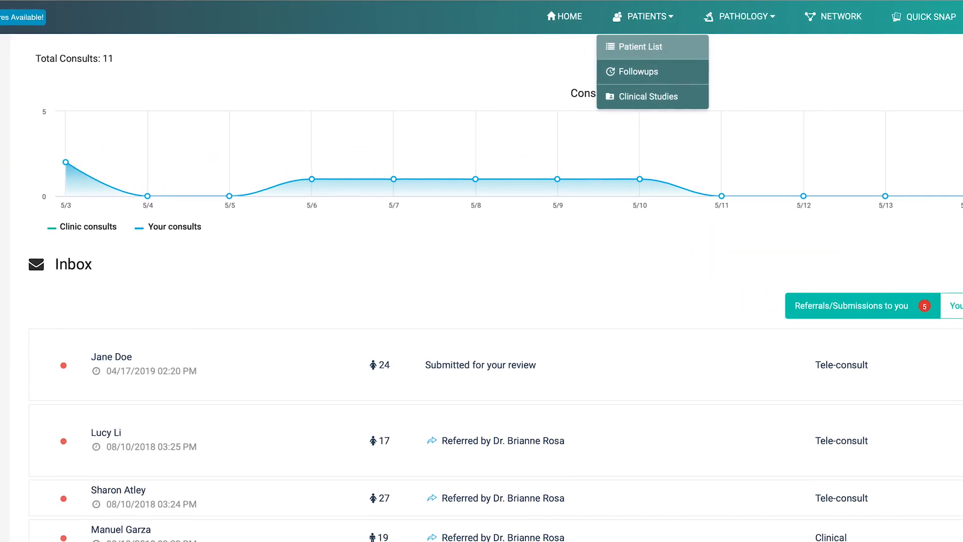
click(641, 46)
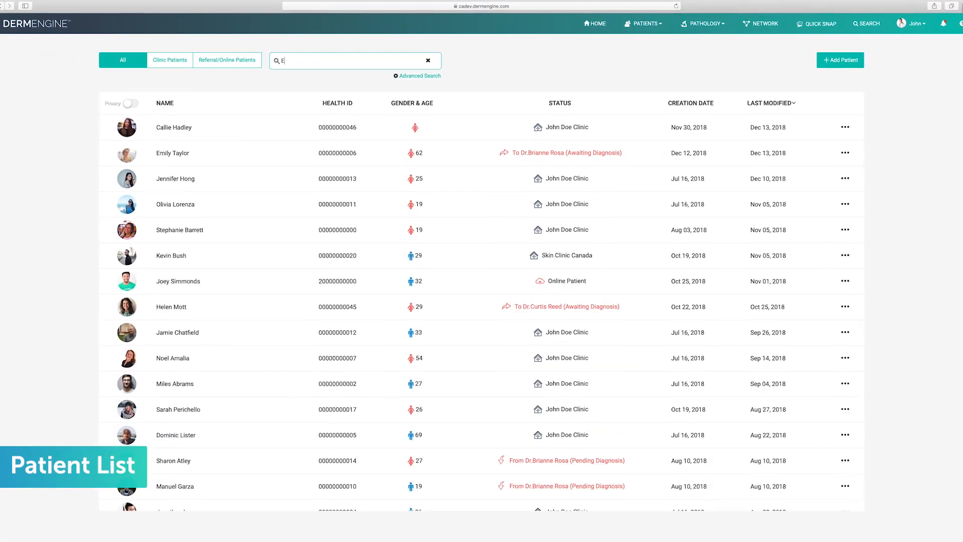
text(mily)
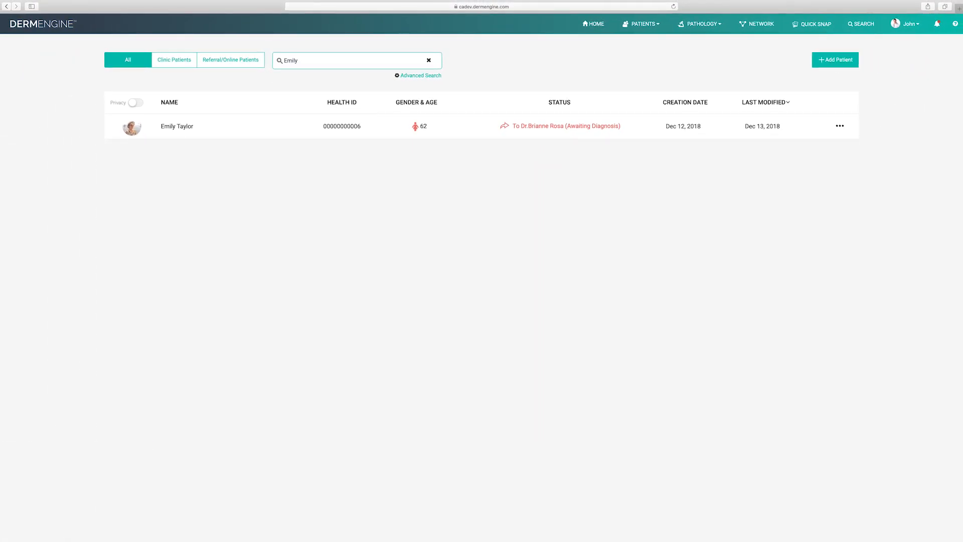
mouse_move(263, 133)
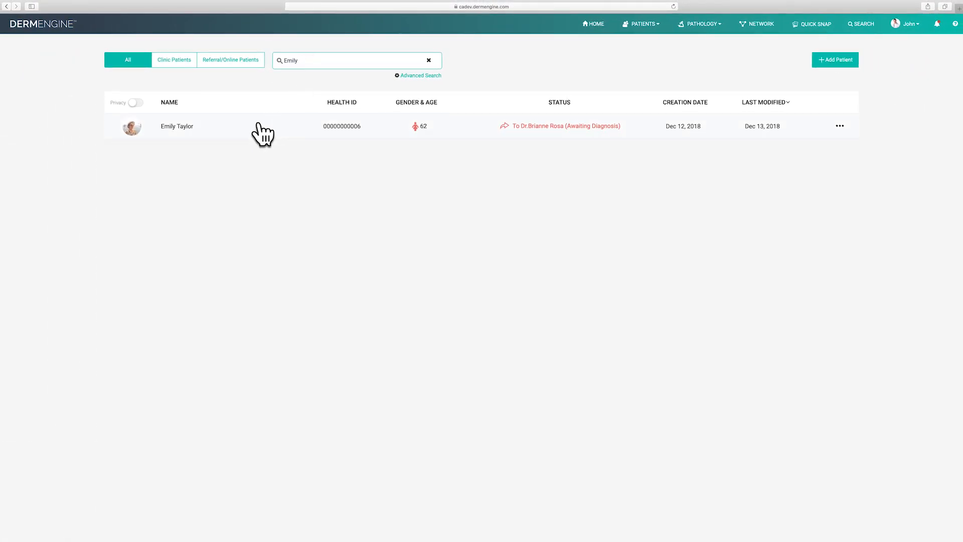
Enter the matching patient's record and select the right forearm spot's action menu
click(177, 126)
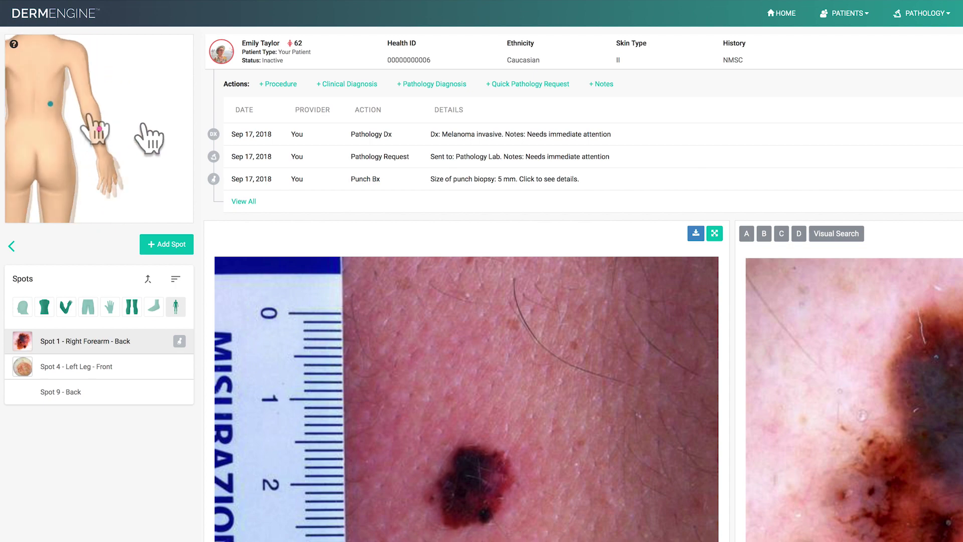
click(98, 138)
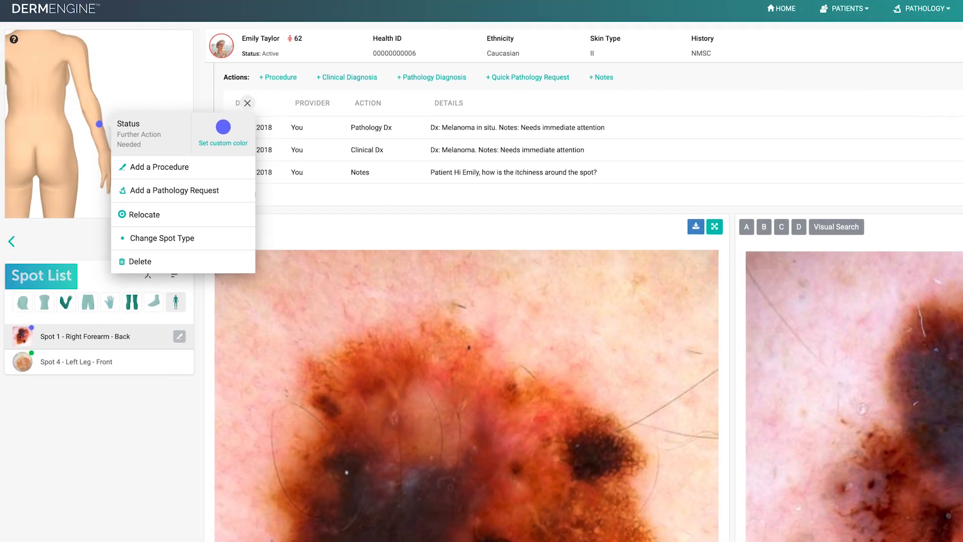
Show only leg spots, sort the spot list Newest to Oldest and pick the first spot
scroll(down, 3)
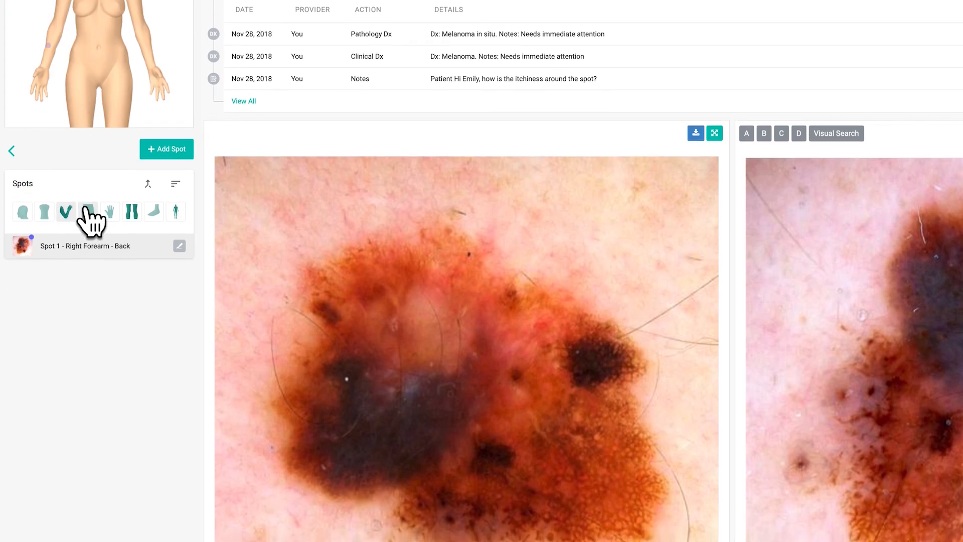
click(175, 209)
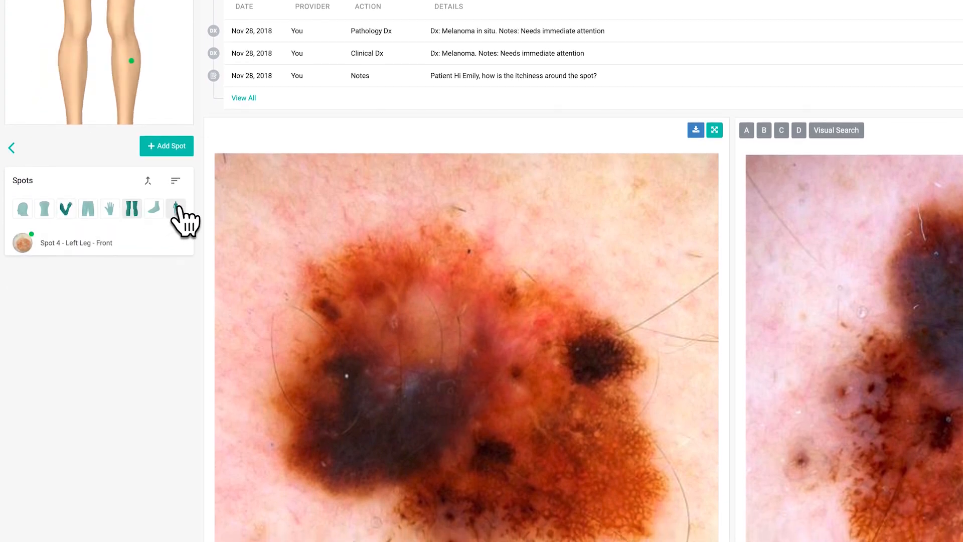
click(176, 180)
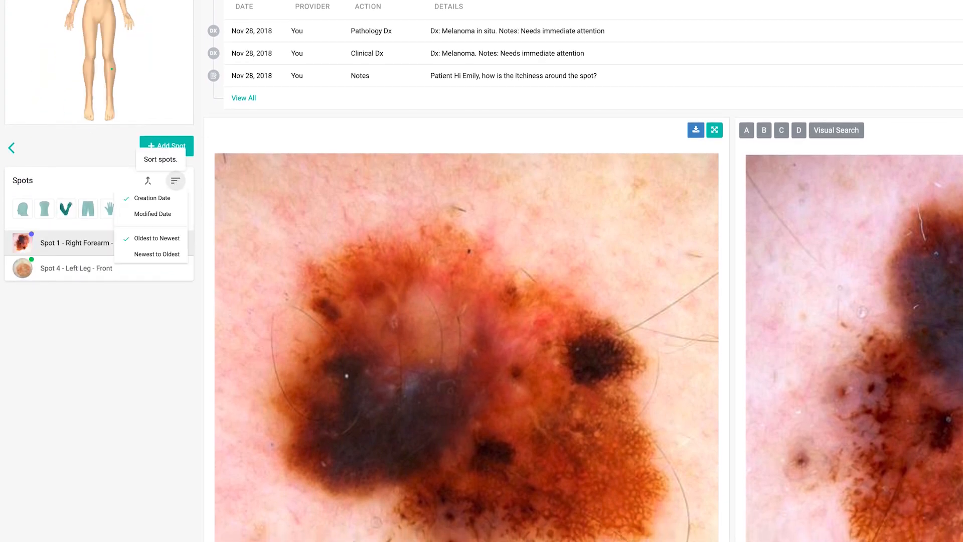
mouse_move(177, 180)
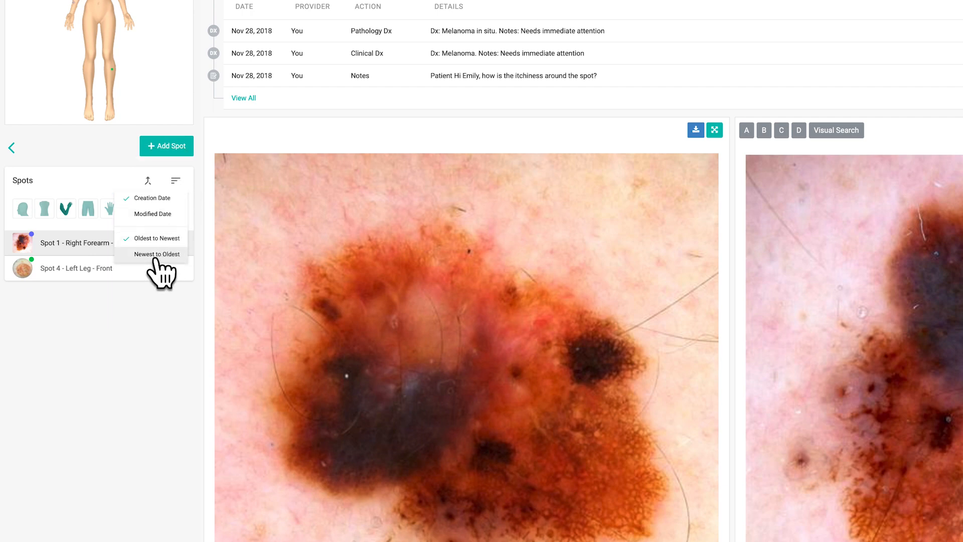
click(159, 254)
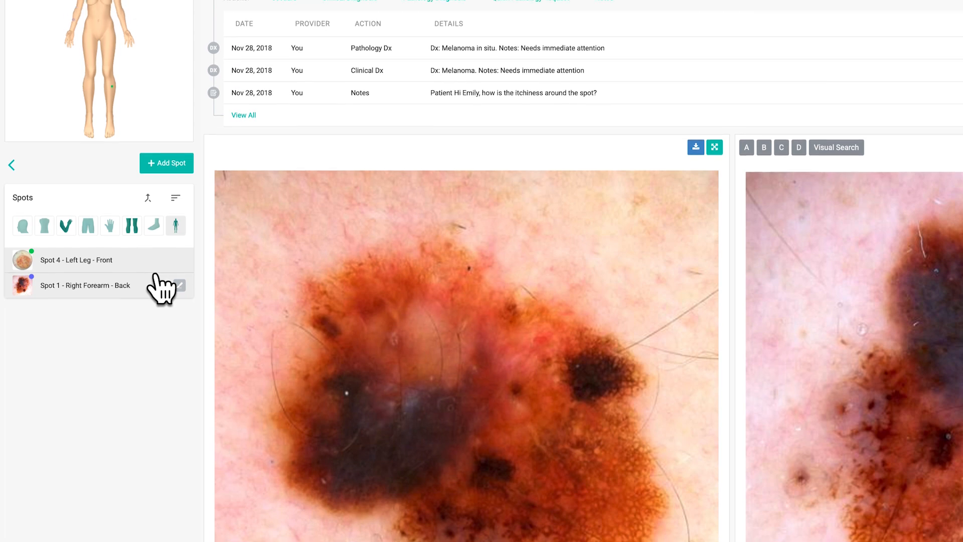
click(85, 285)
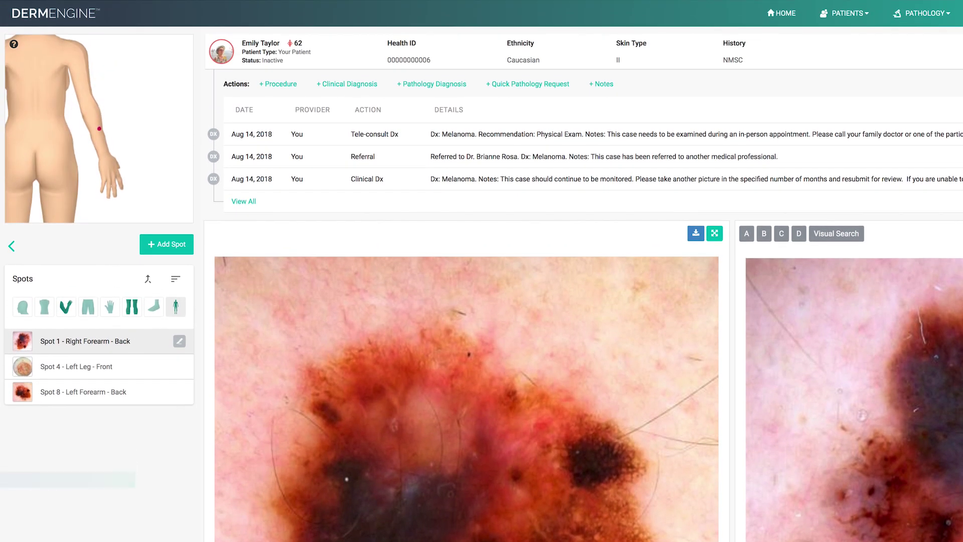
click(600, 83)
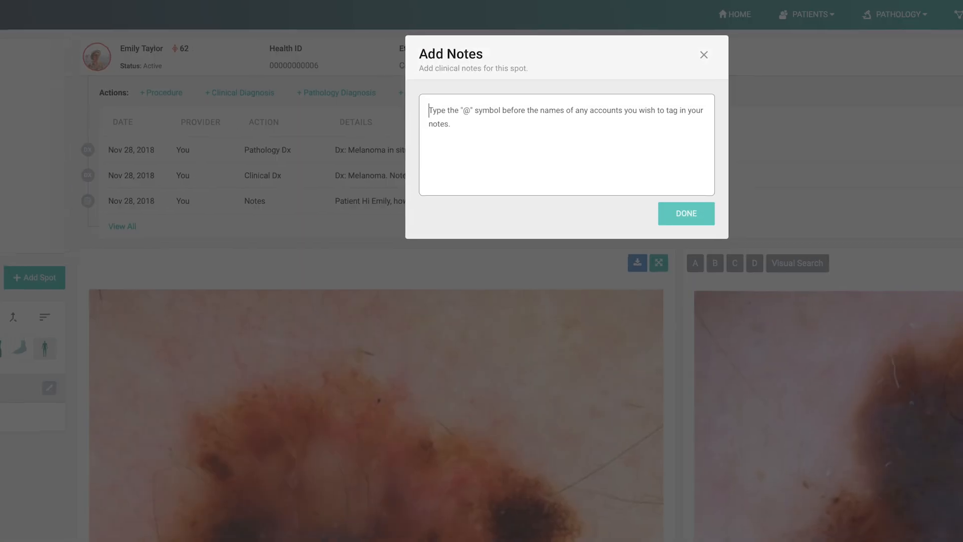
text(@Brian)
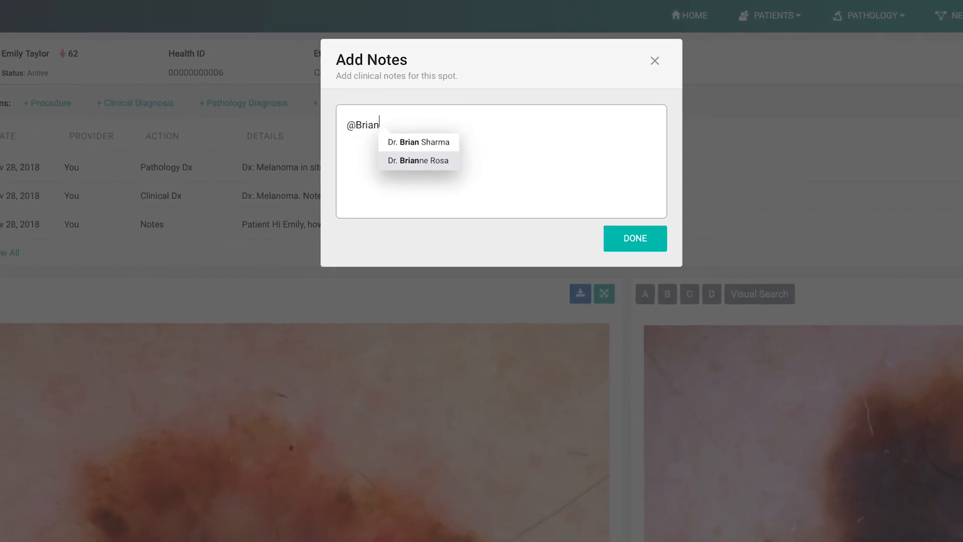
click(417, 161)
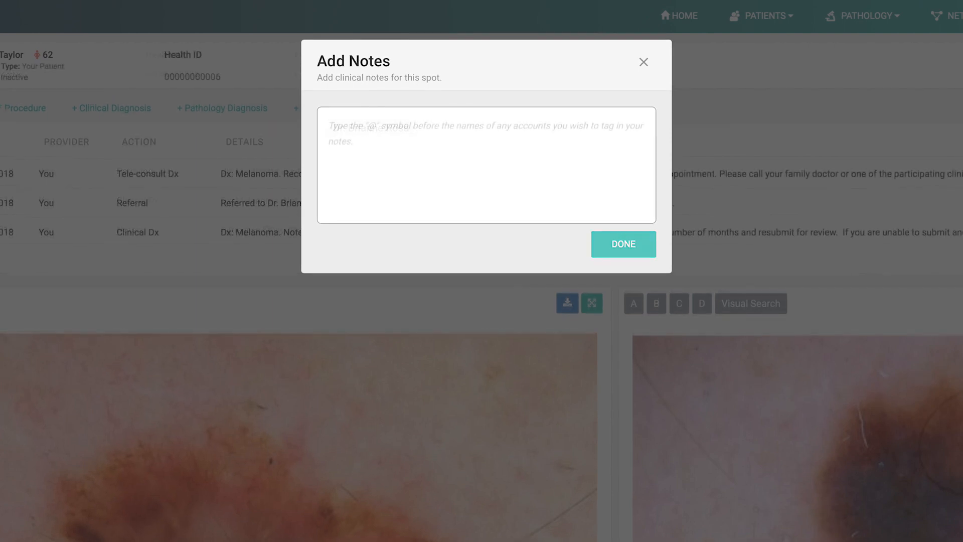
text(@Patie)
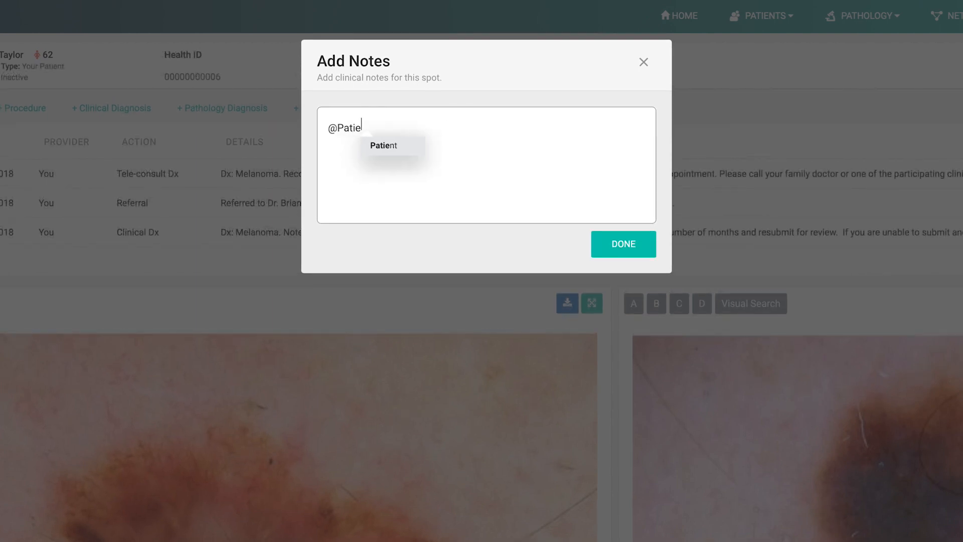
click(383, 145)
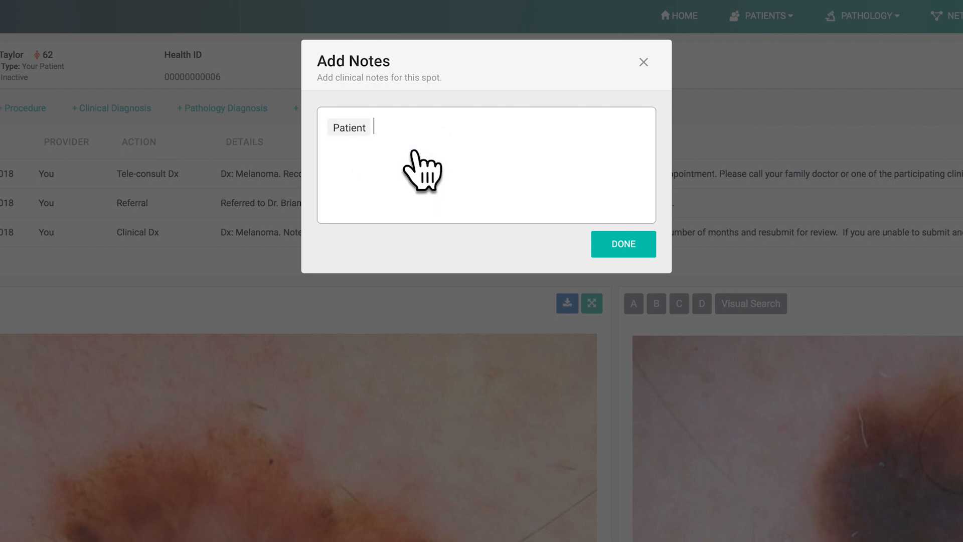
Write 'Hi Emily, how is the itchiness around the spot?' and save the note
text(Hi Emily, how is the itchi)
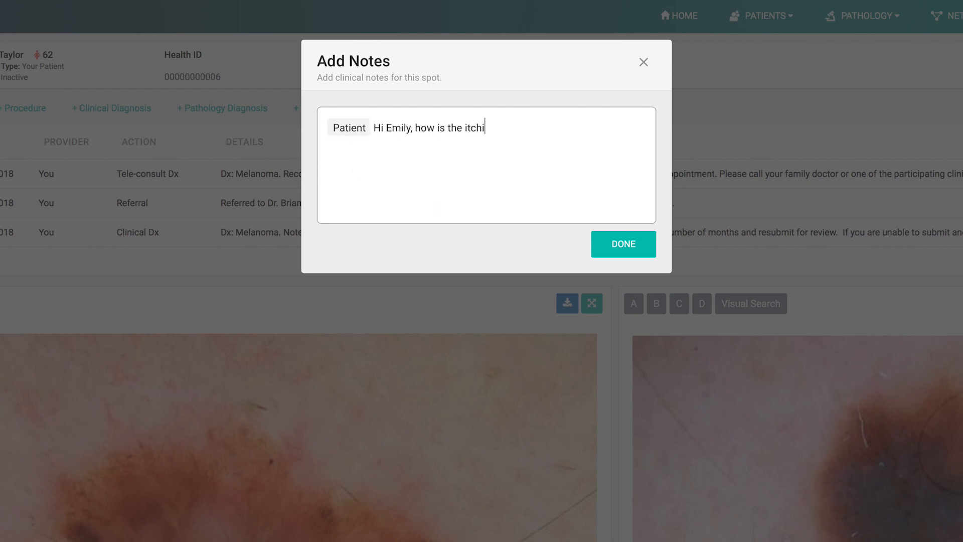
text(ness around the spot?)
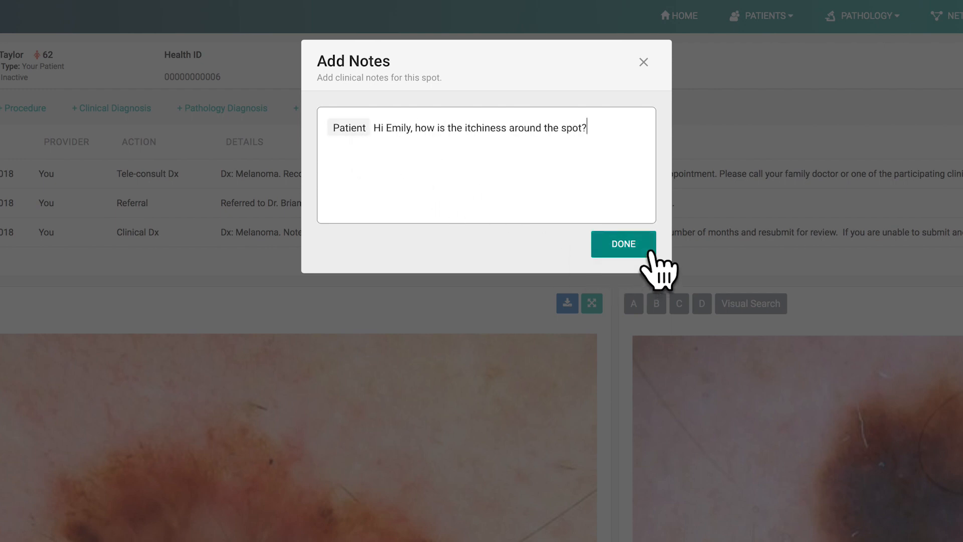
click(622, 243)
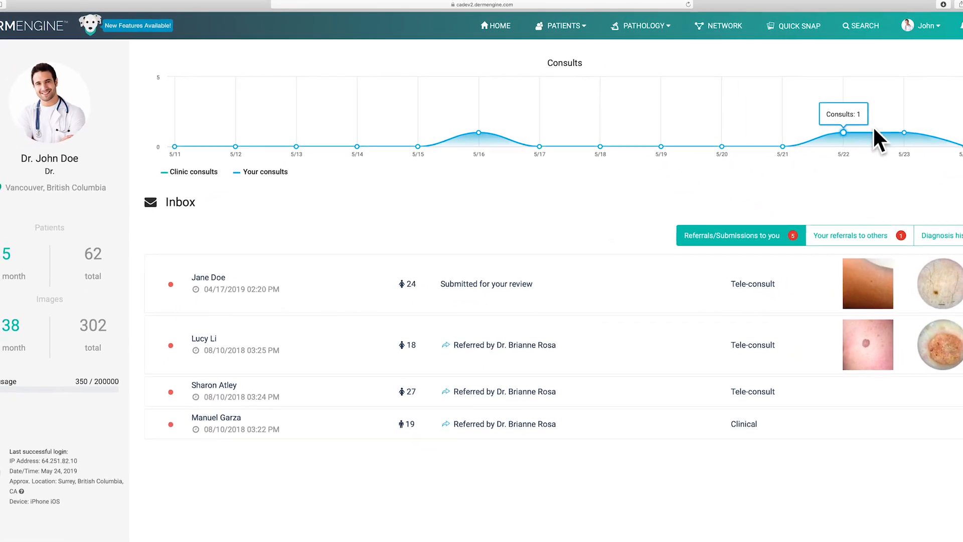
Go to the Account settings from the user name menu
click(917, 26)
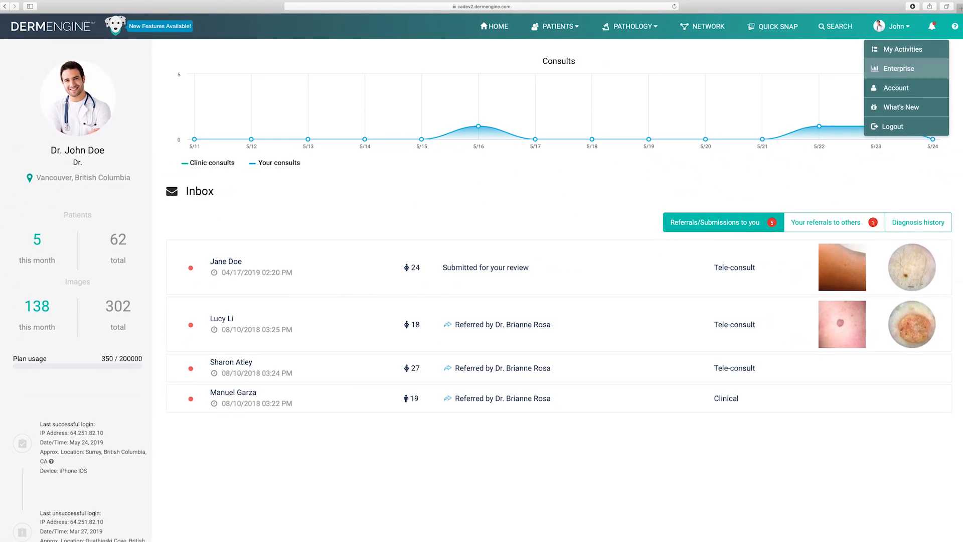
mouse_move(903, 92)
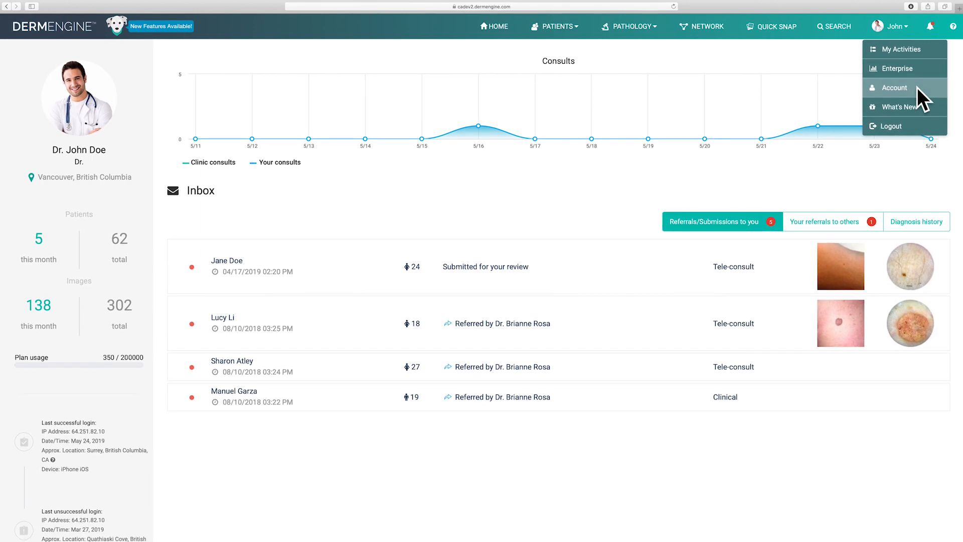
click(894, 87)
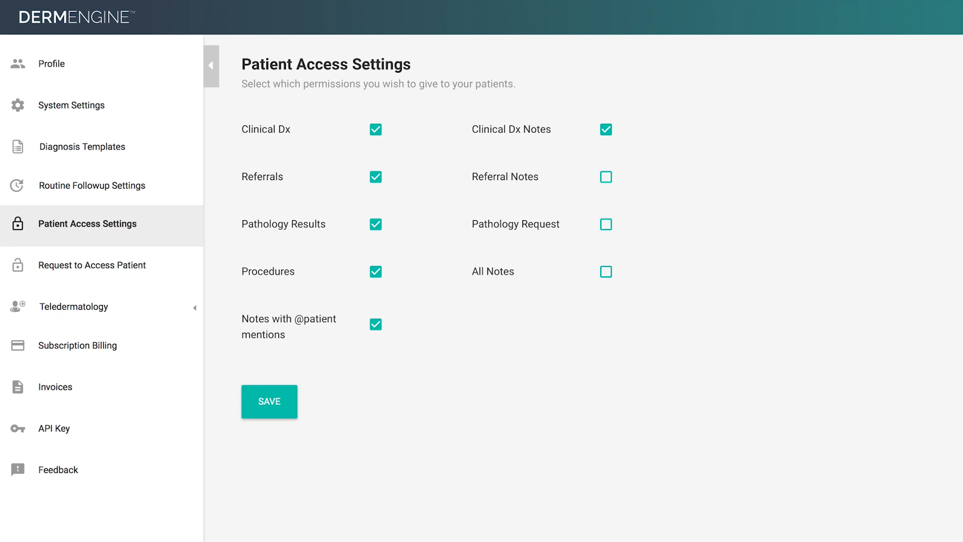
mouse_move(607, 176)
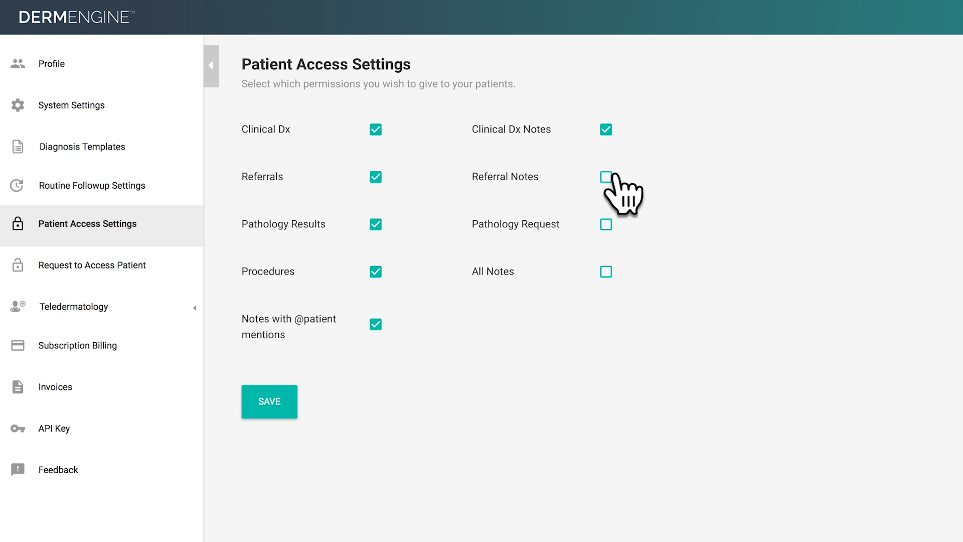
Enable patient access to Referral Notes and All Notes
click(606, 176)
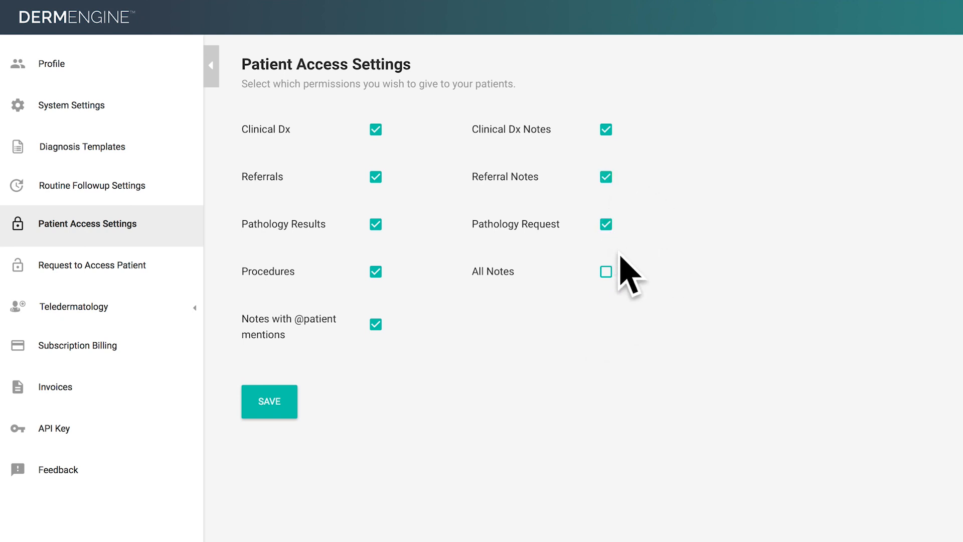
click(605, 272)
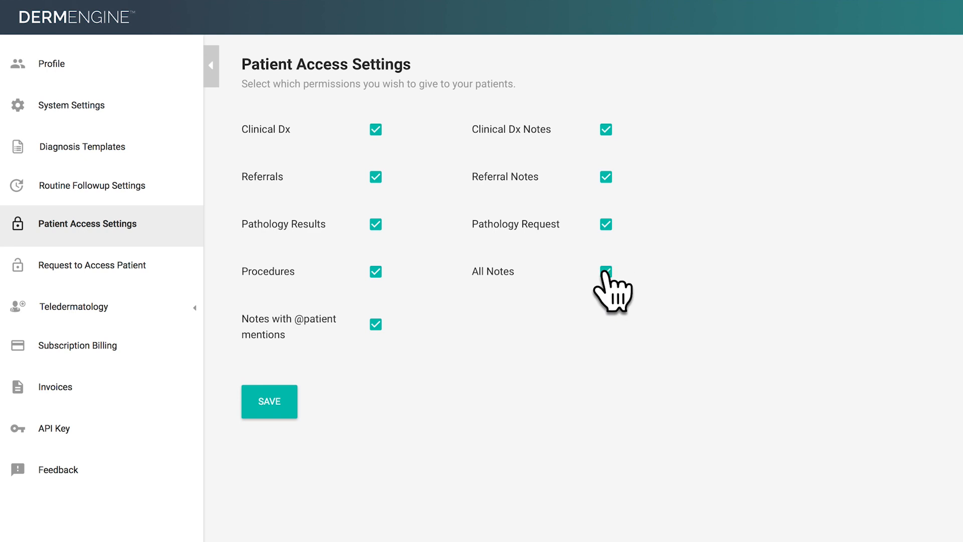
mouse_move(606, 271)
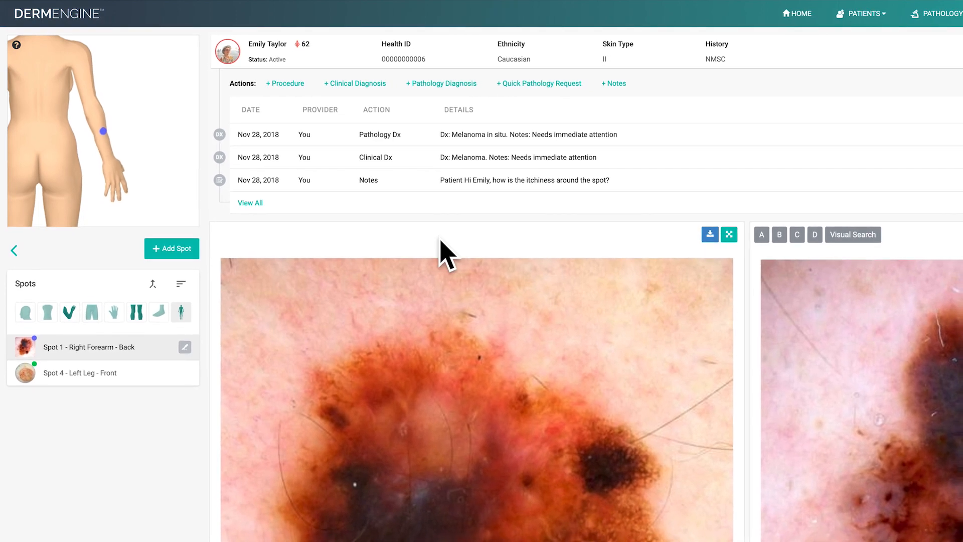
Create an Excision procedure with diagnosis Melanoma in situ and a pathology request attached
click(284, 84)
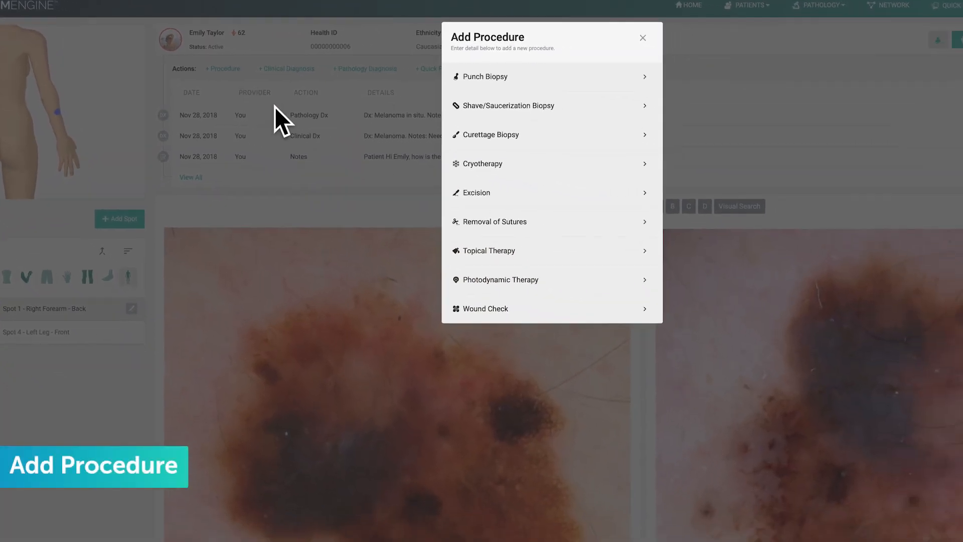
click(476, 193)
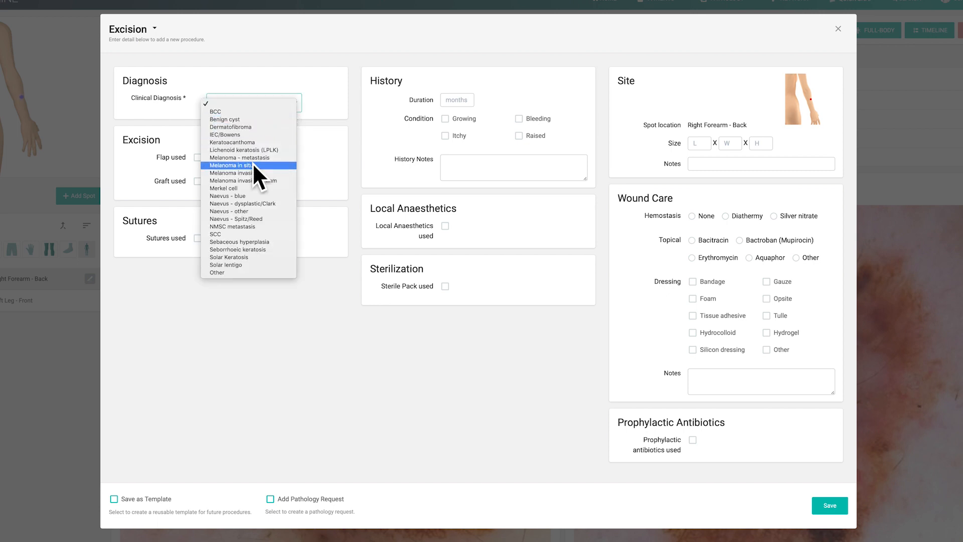
click(230, 165)
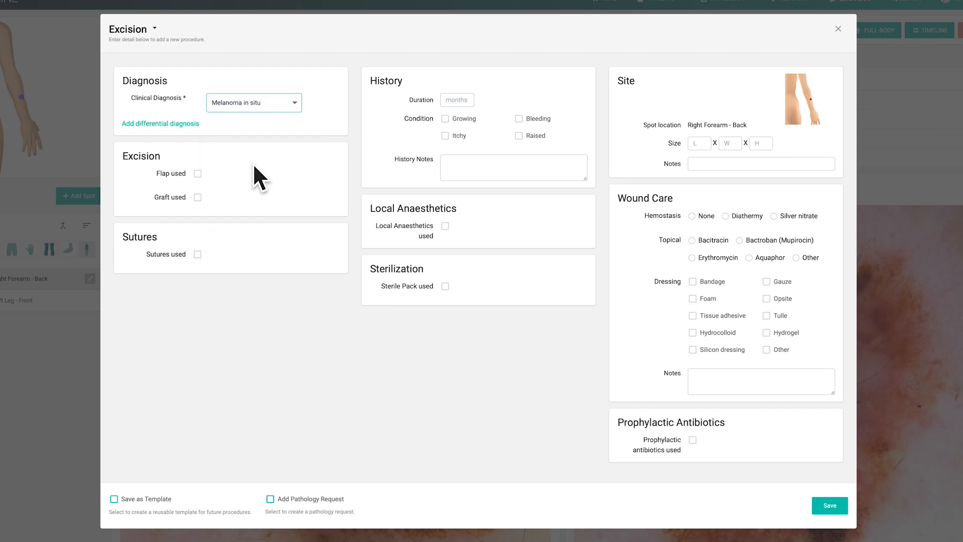
click(269, 498)
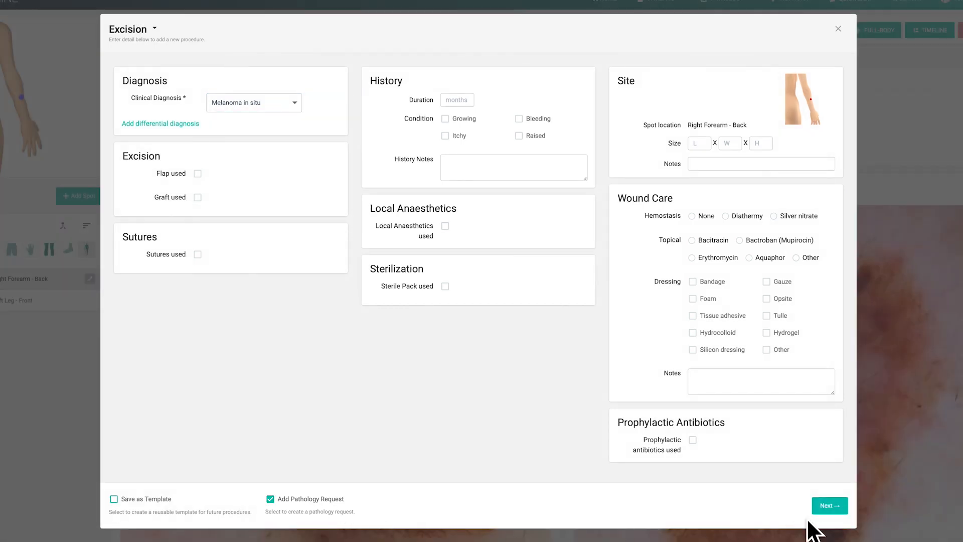
Continue to the pathology request form and send the excisional request
click(828, 505)
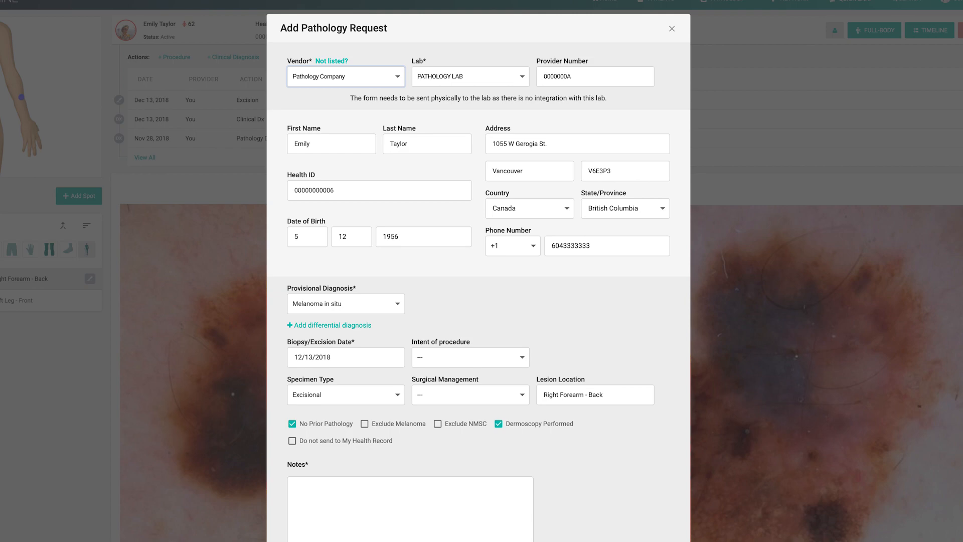
click(671, 28)
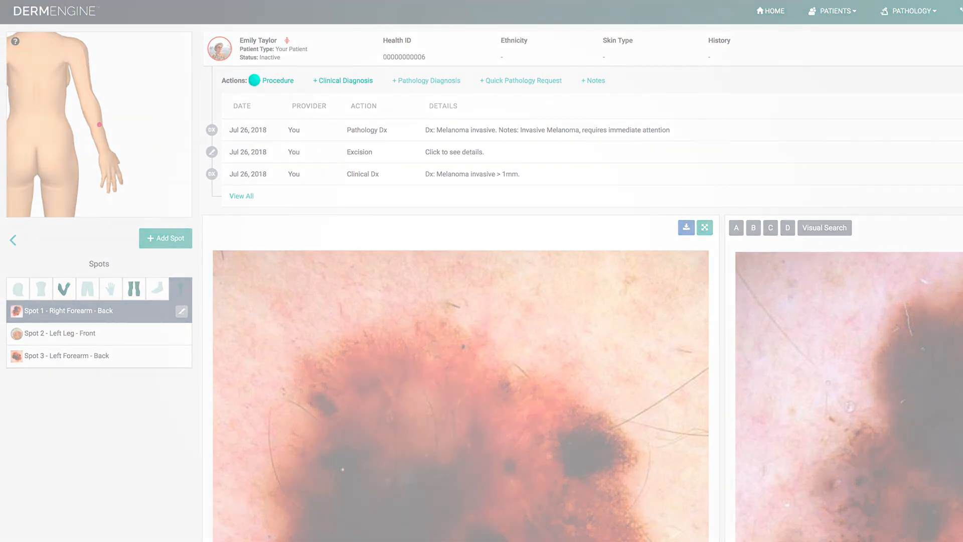
Return to the spot page showing the new pathology request, excision and provisional diagnosis
click(425, 81)
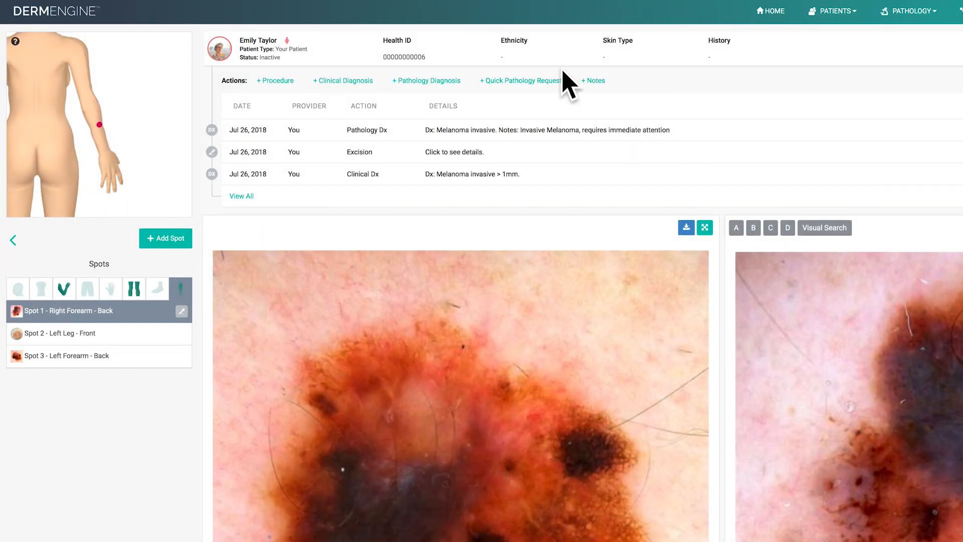
click(521, 80)
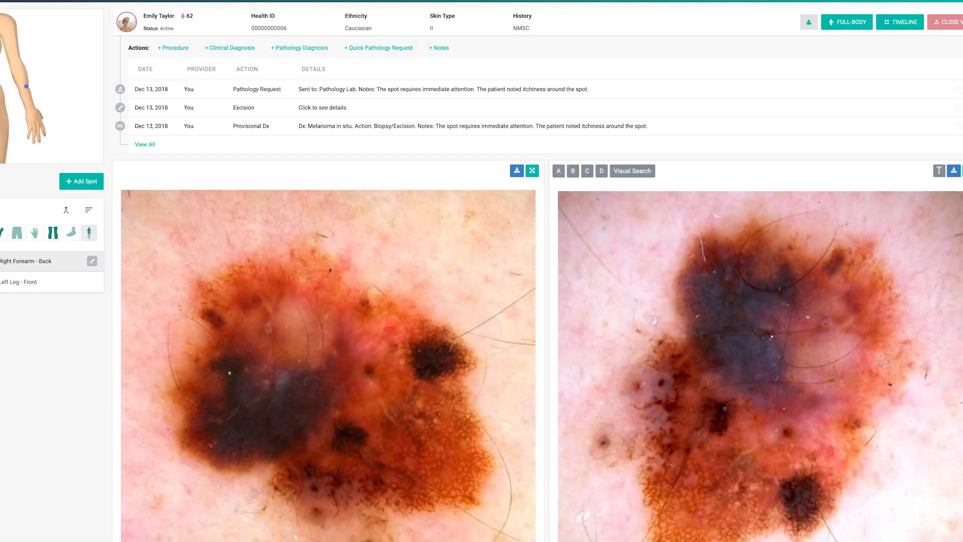
click(702, 9)
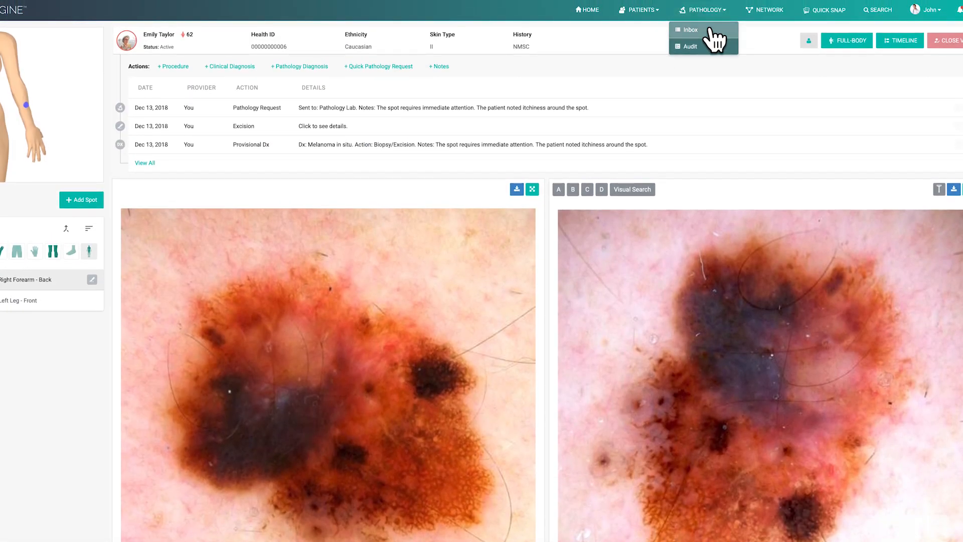
click(689, 29)
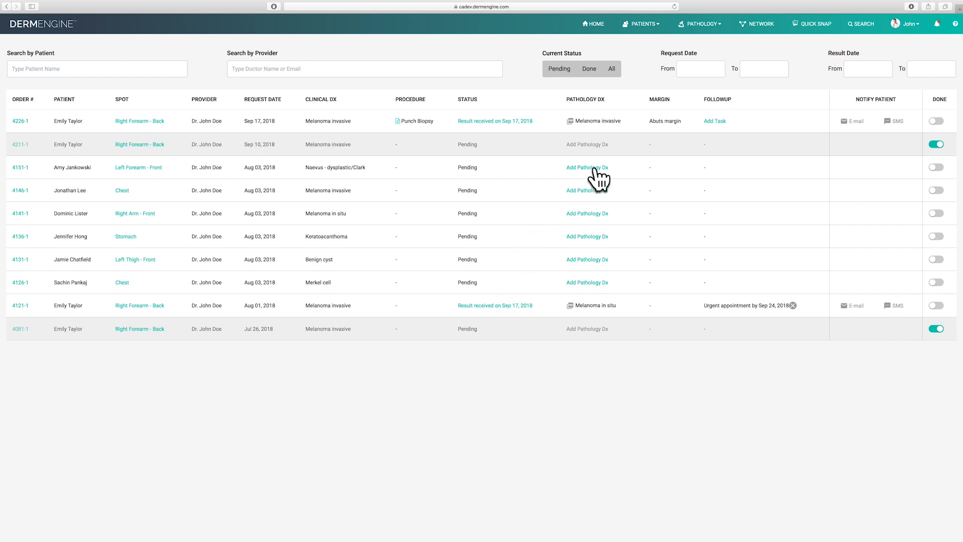
click(587, 167)
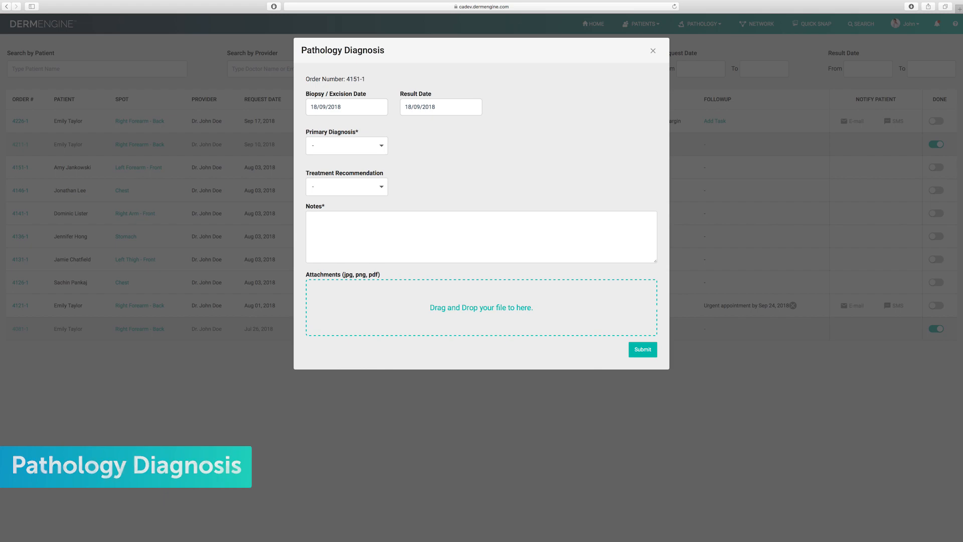
click(652, 50)
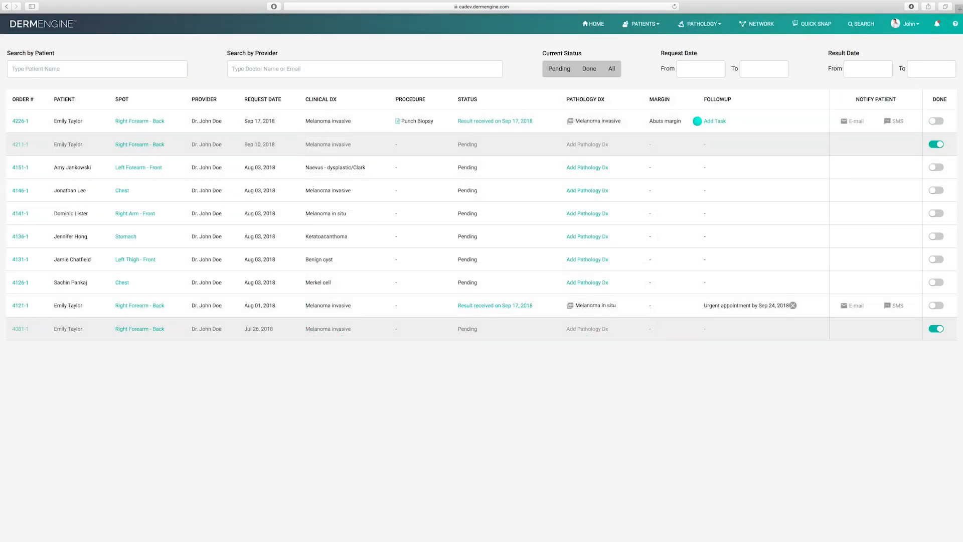
click(713, 120)
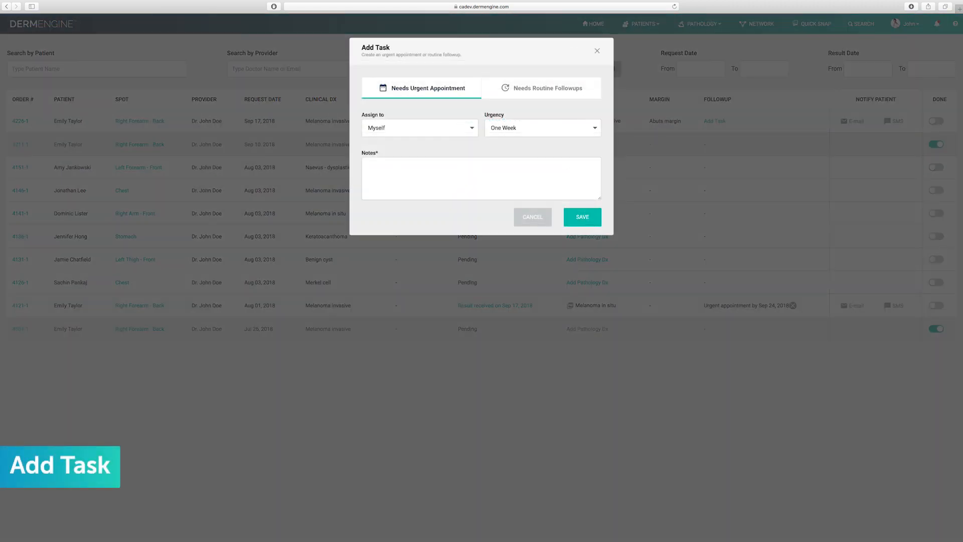
click(545, 88)
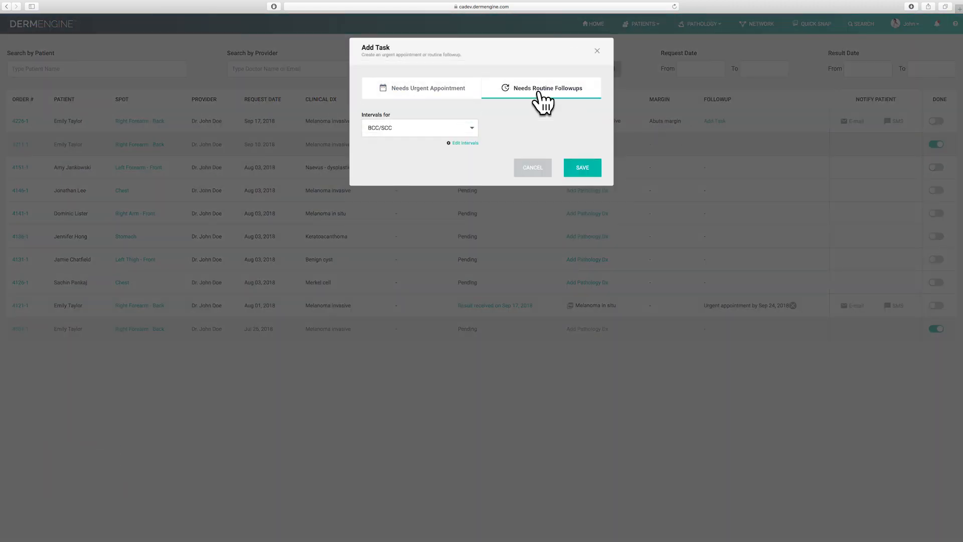
click(532, 167)
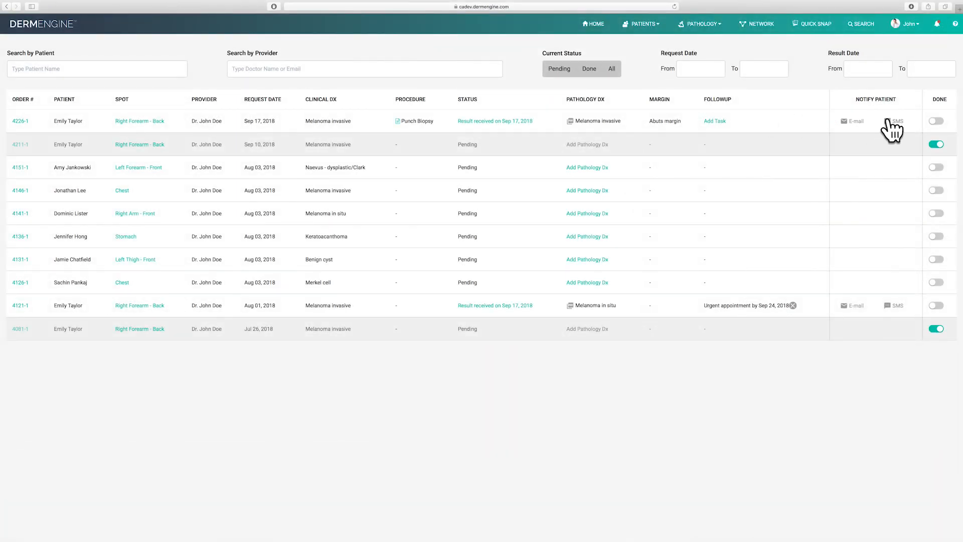
click(898, 122)
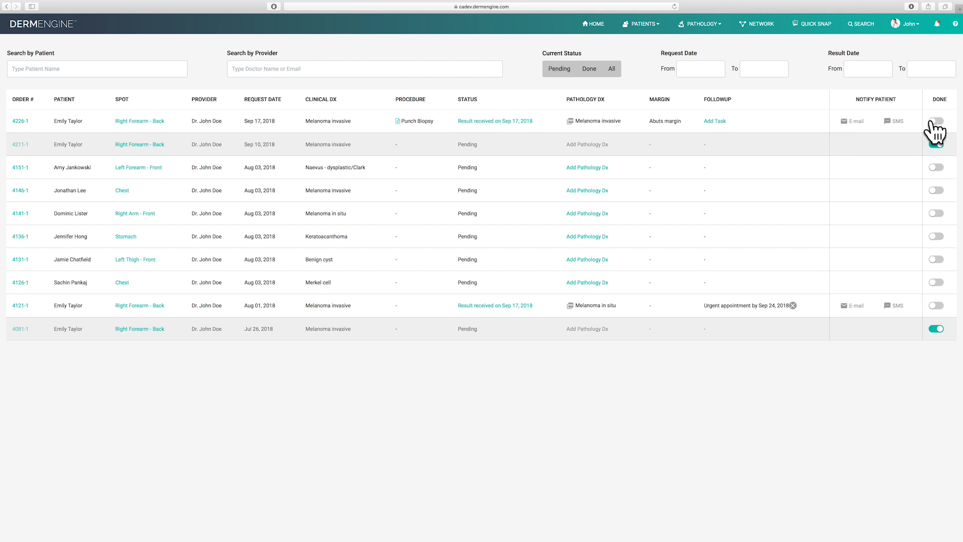
click(936, 120)
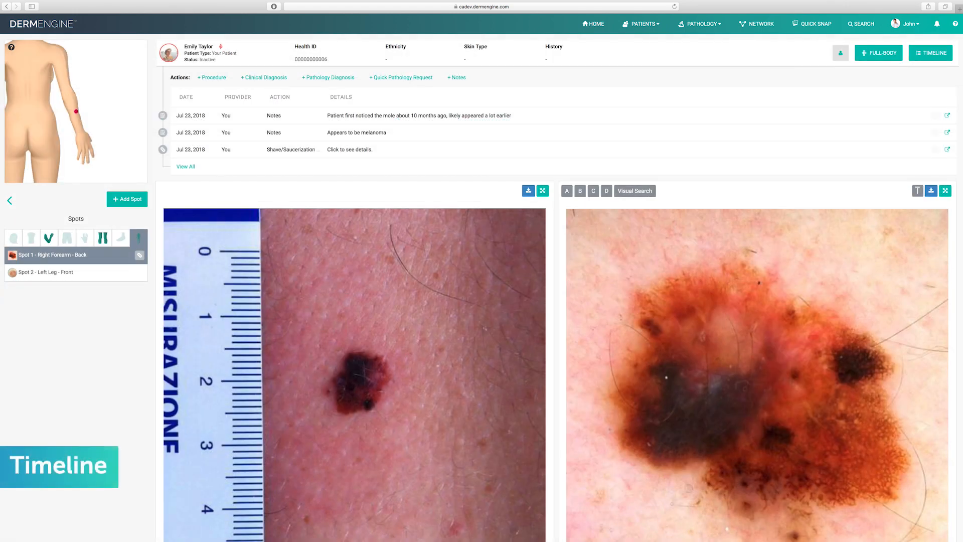
mouse_move(224, 139)
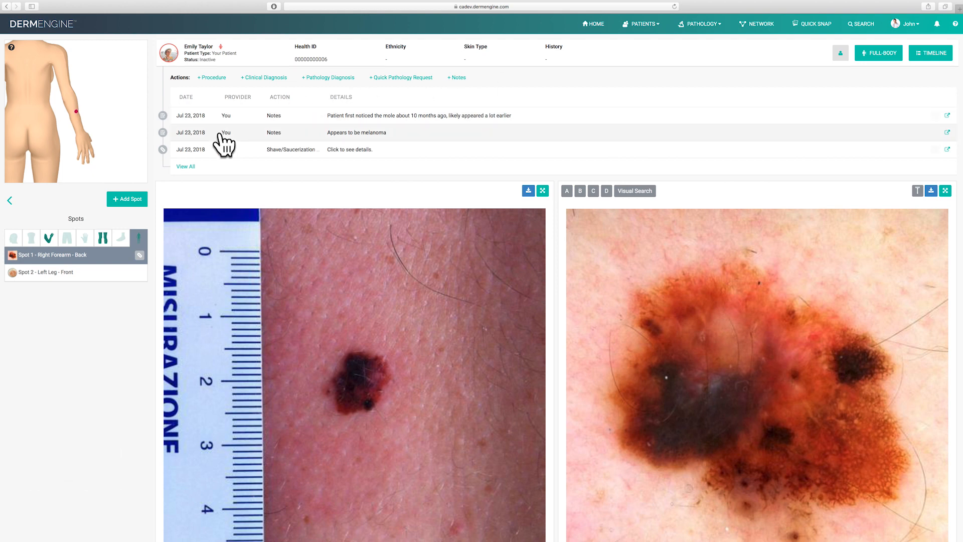
Show the patient's full timeline of dated spot actions beside the body map
click(185, 166)
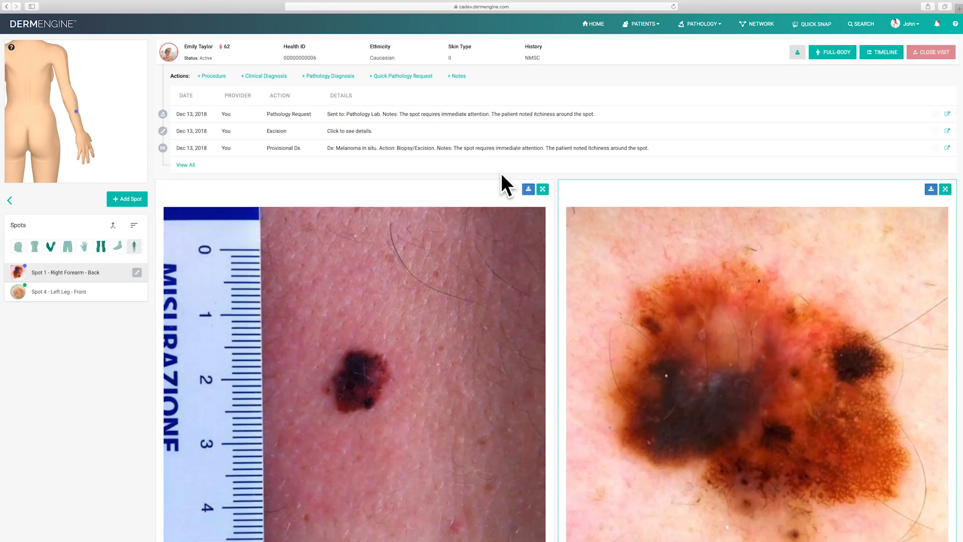
mouse_move(882, 53)
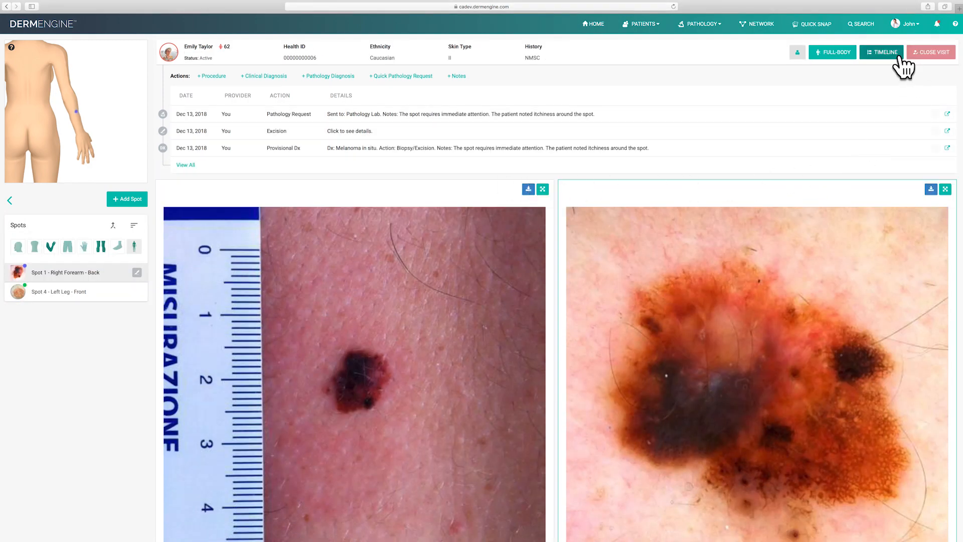
click(881, 51)
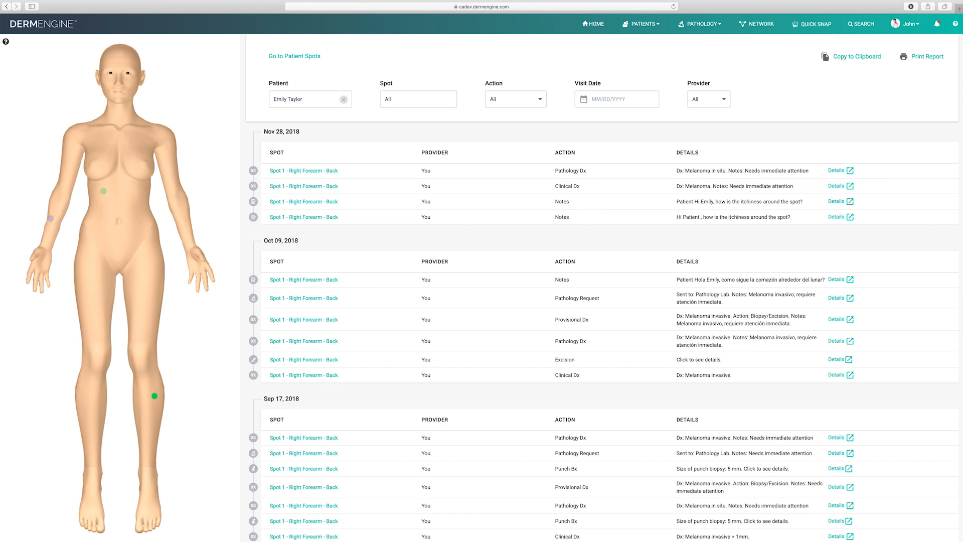
mouse_move(883, 113)
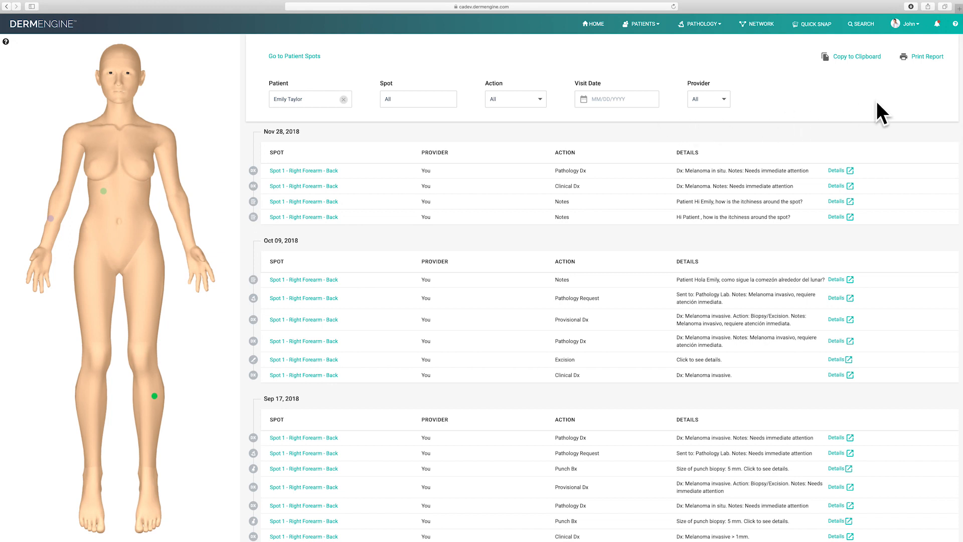
Review the Print Report options, then start a Quick Pathology Request for the right forearm spot
click(926, 56)
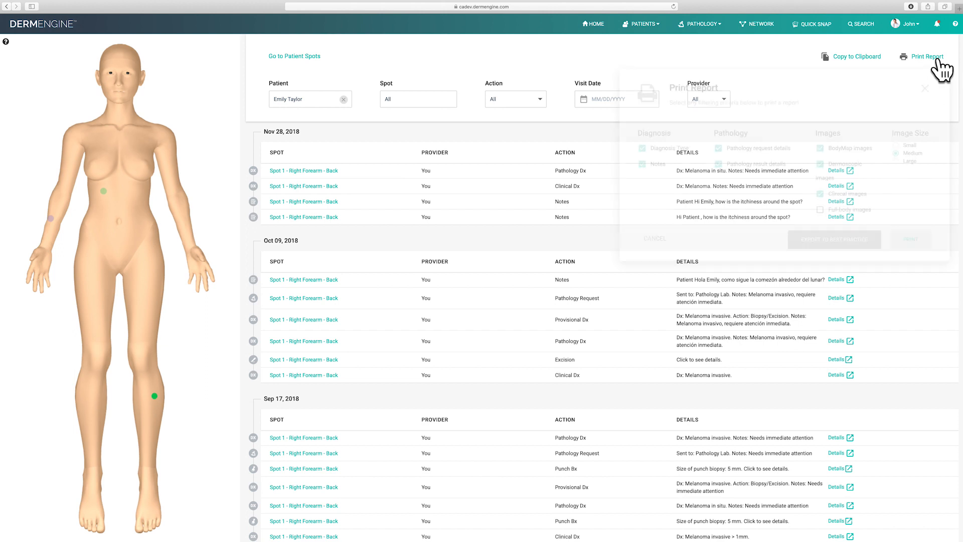
click(925, 56)
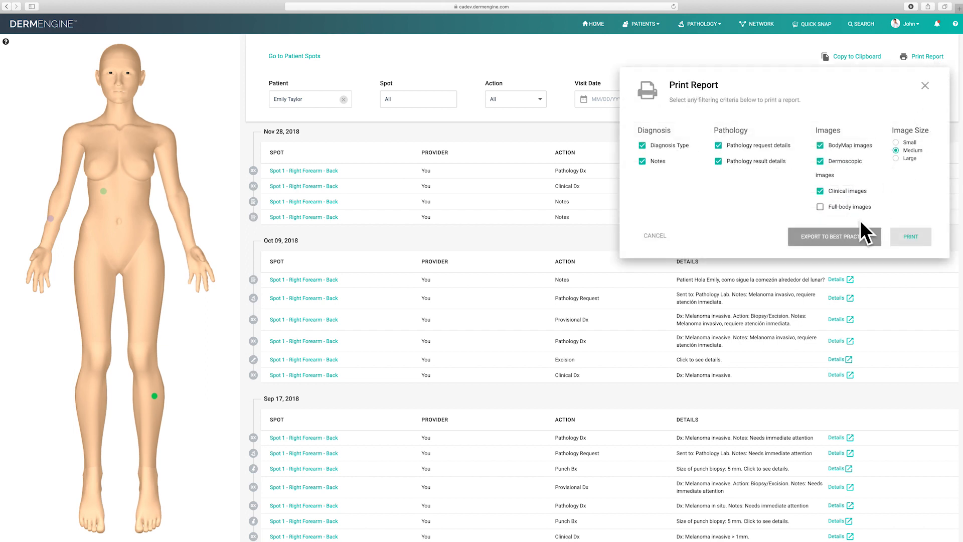
click(828, 235)
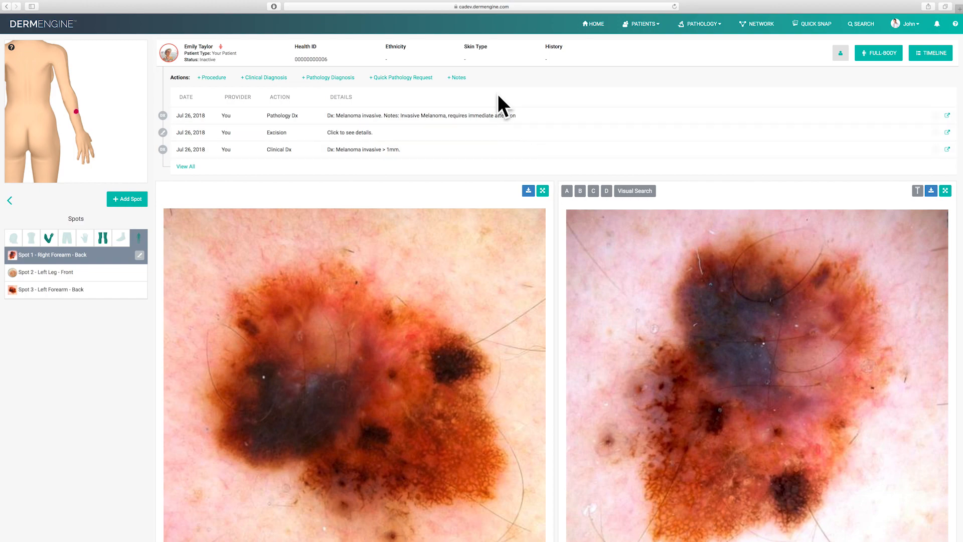
click(400, 78)
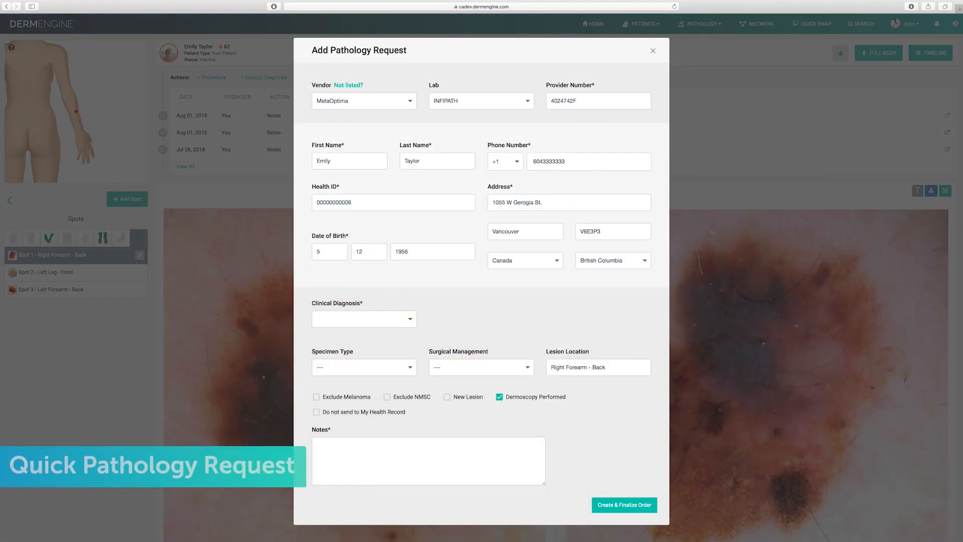